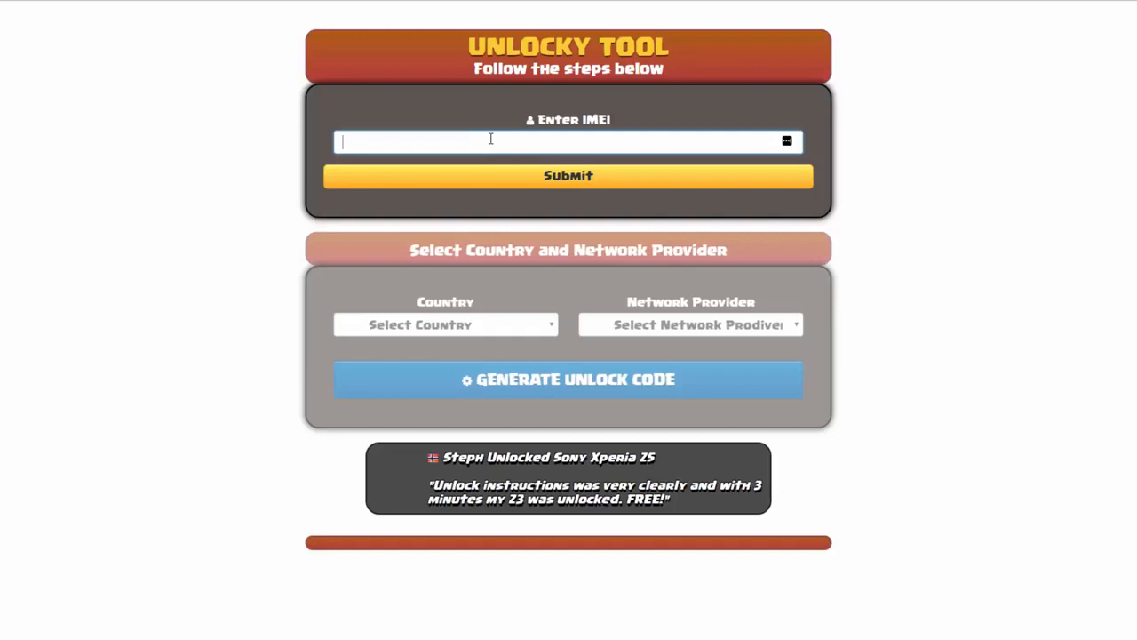
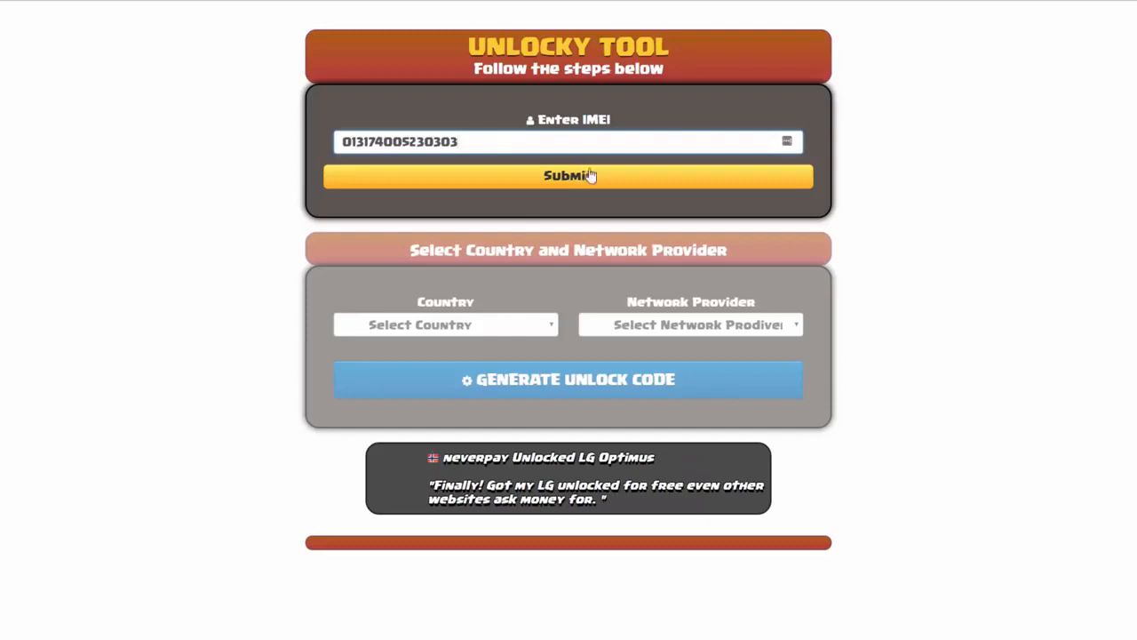
mouse_move(572, 181)
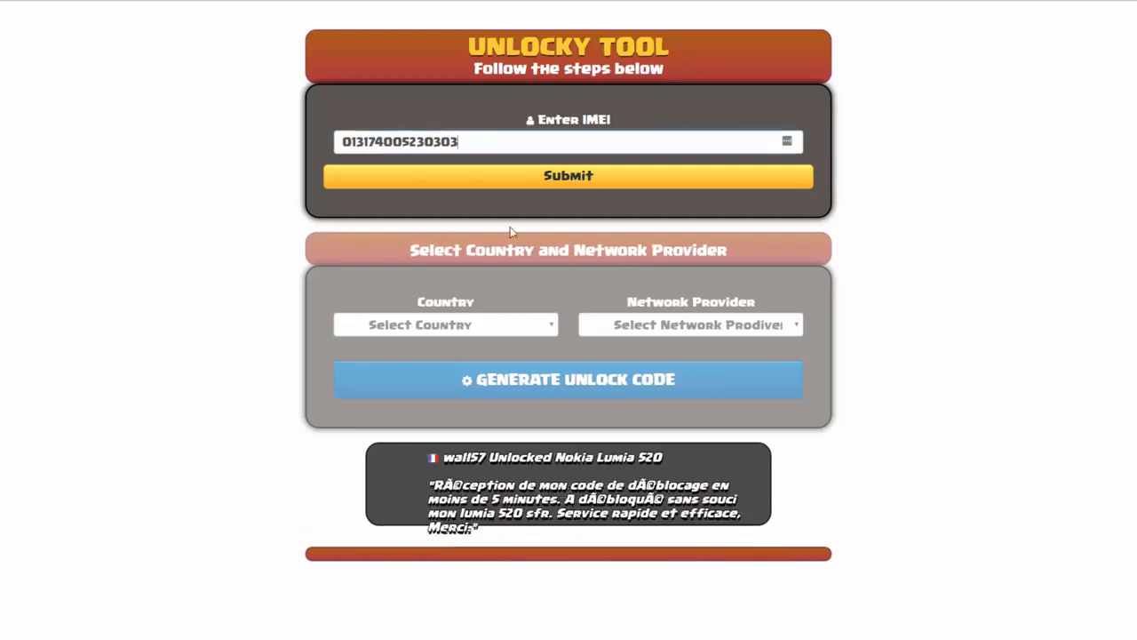
mouse_move(569, 178)
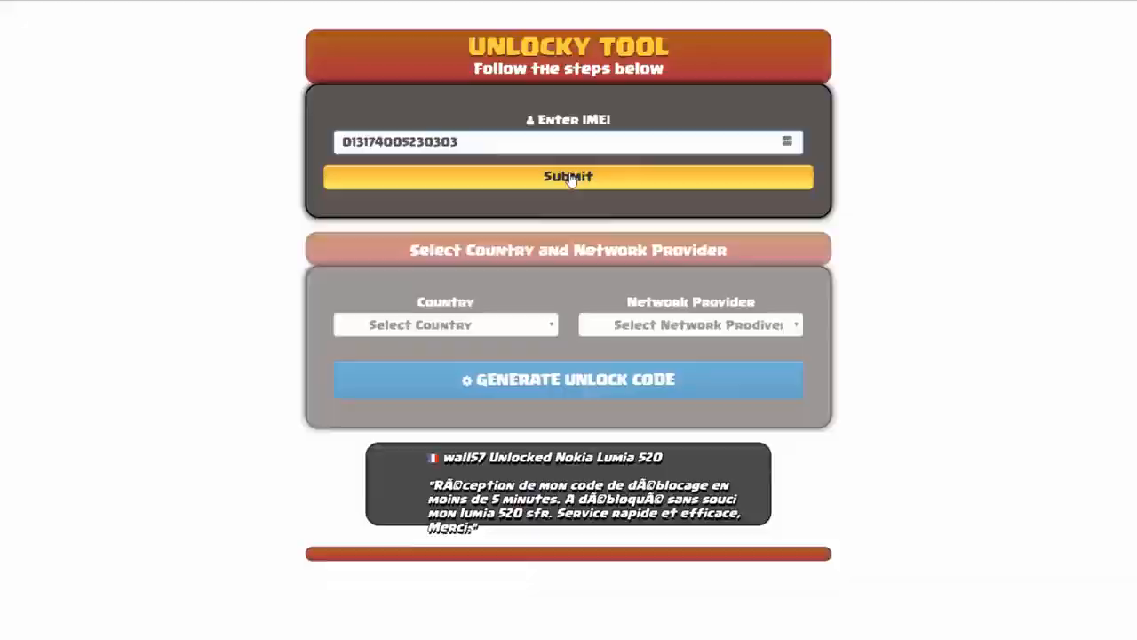
click(567, 178)
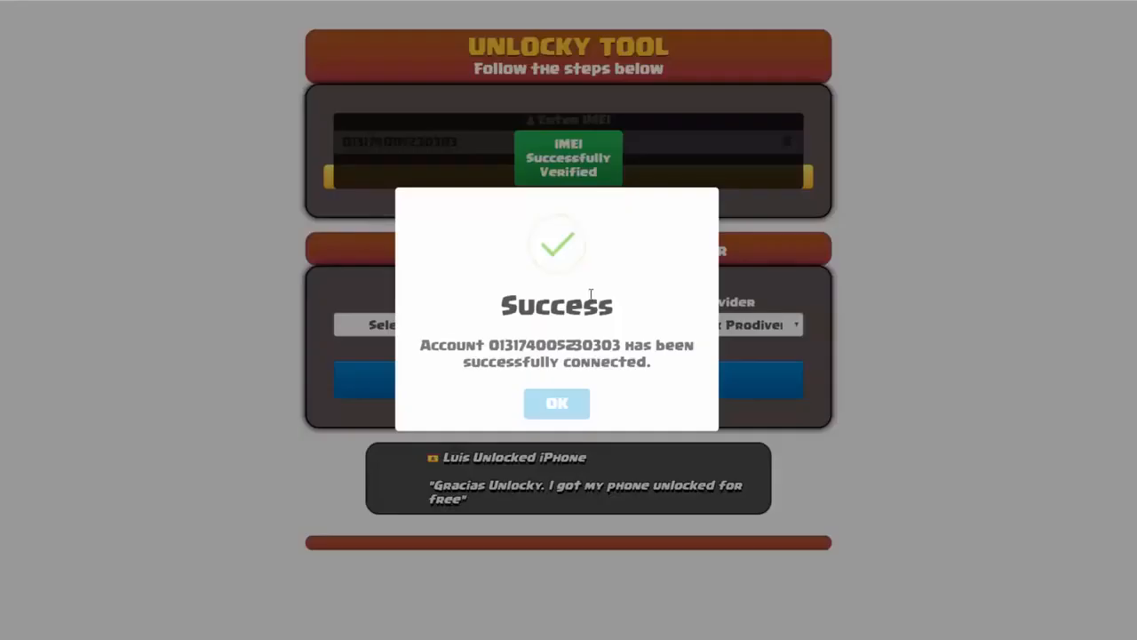
mouse_move(650, 338)
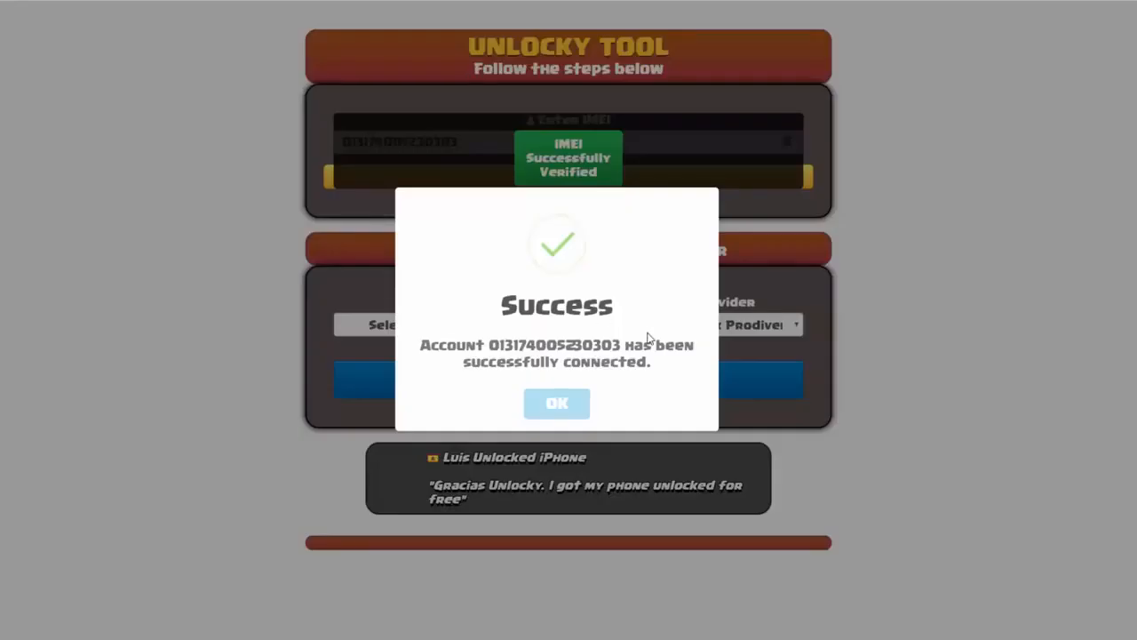
mouse_move(556, 406)
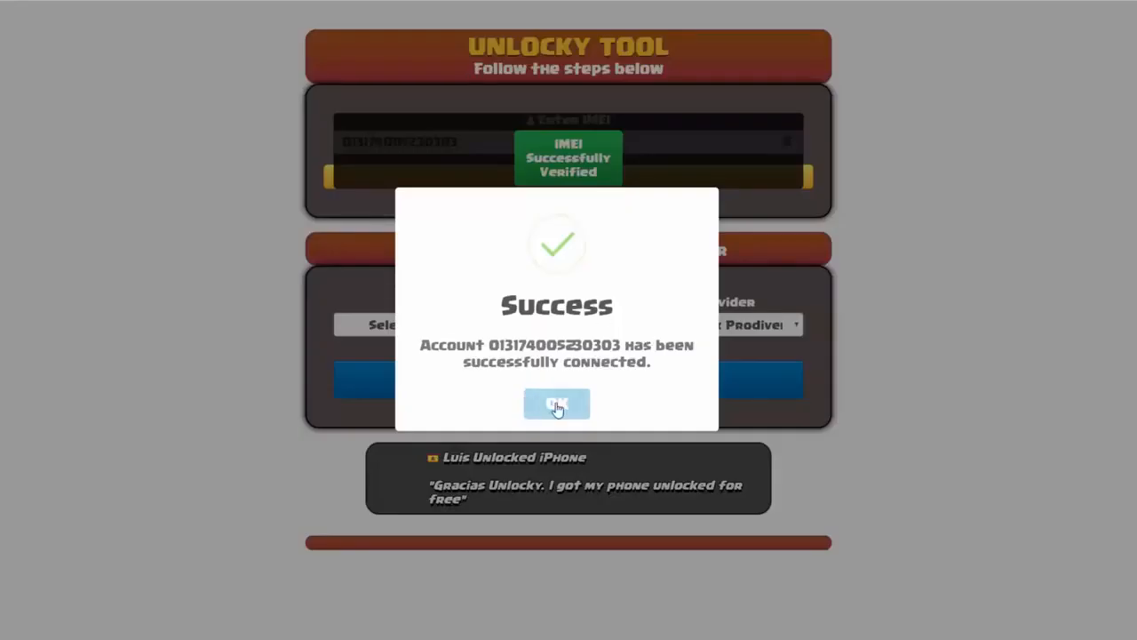
Dismiss the success message and choose U.S.A. as country, T-Mobile as network provider
click(556, 403)
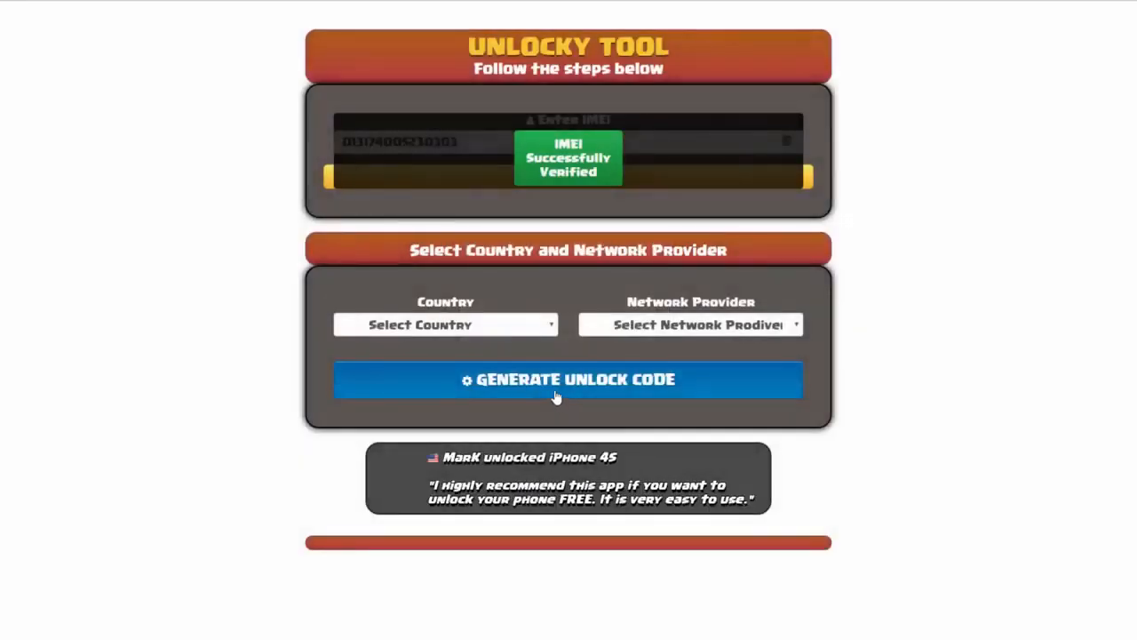
mouse_move(720, 332)
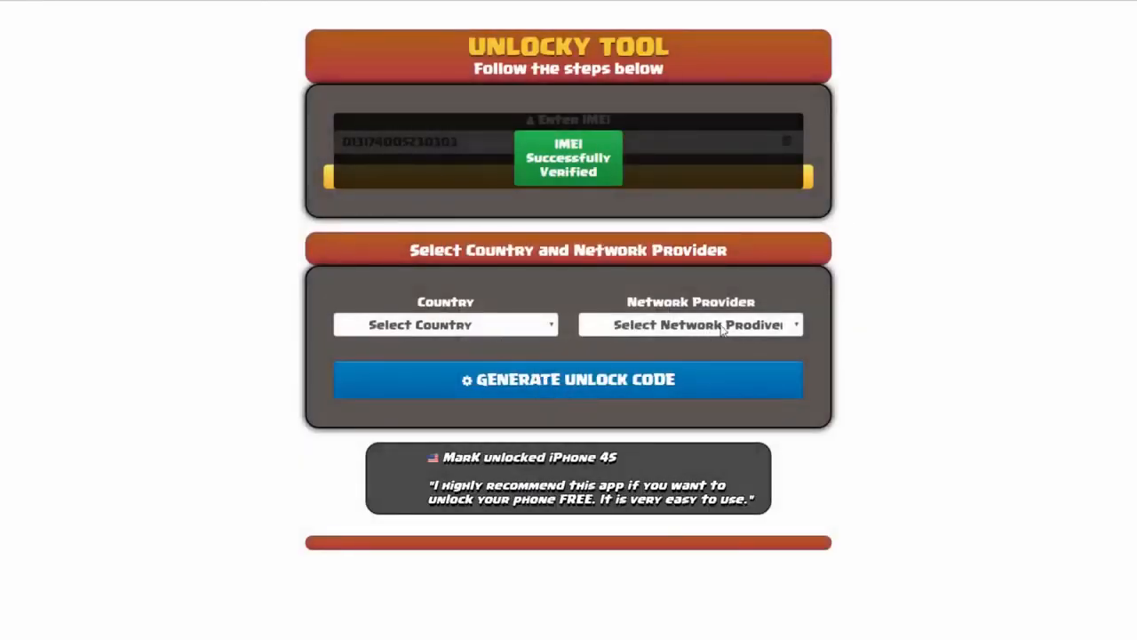
click(444, 324)
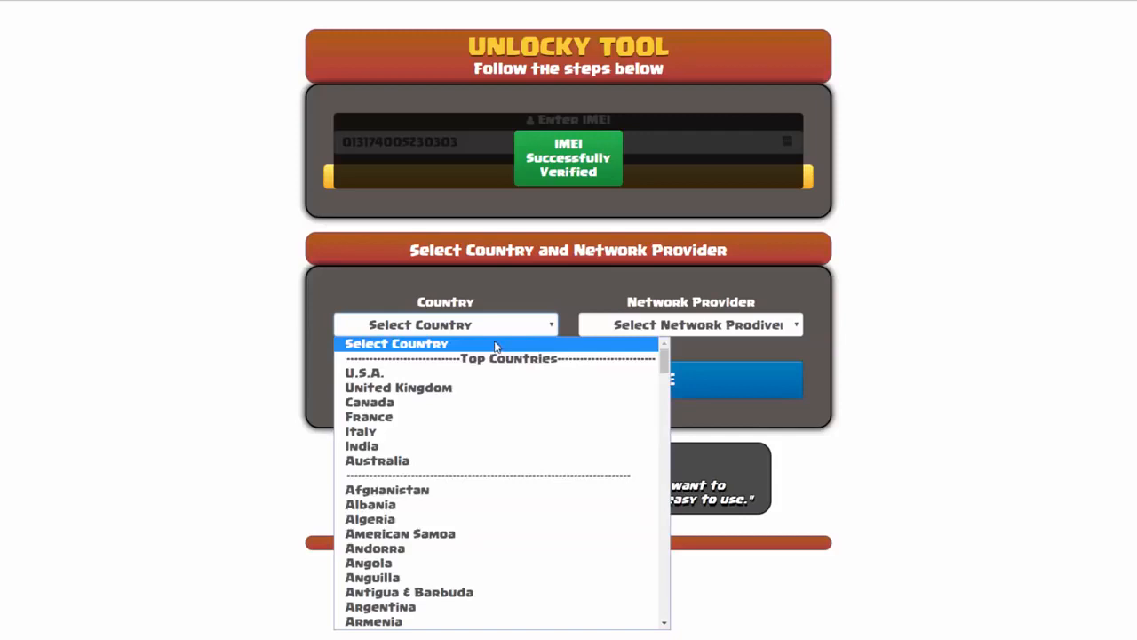
click(359, 373)
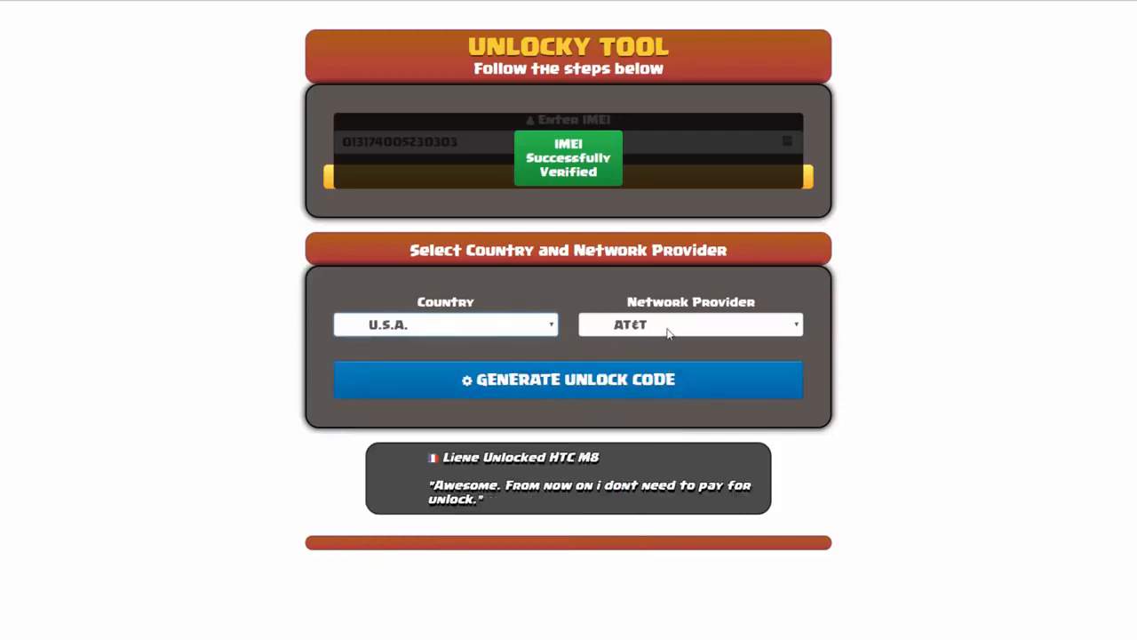
click(689, 323)
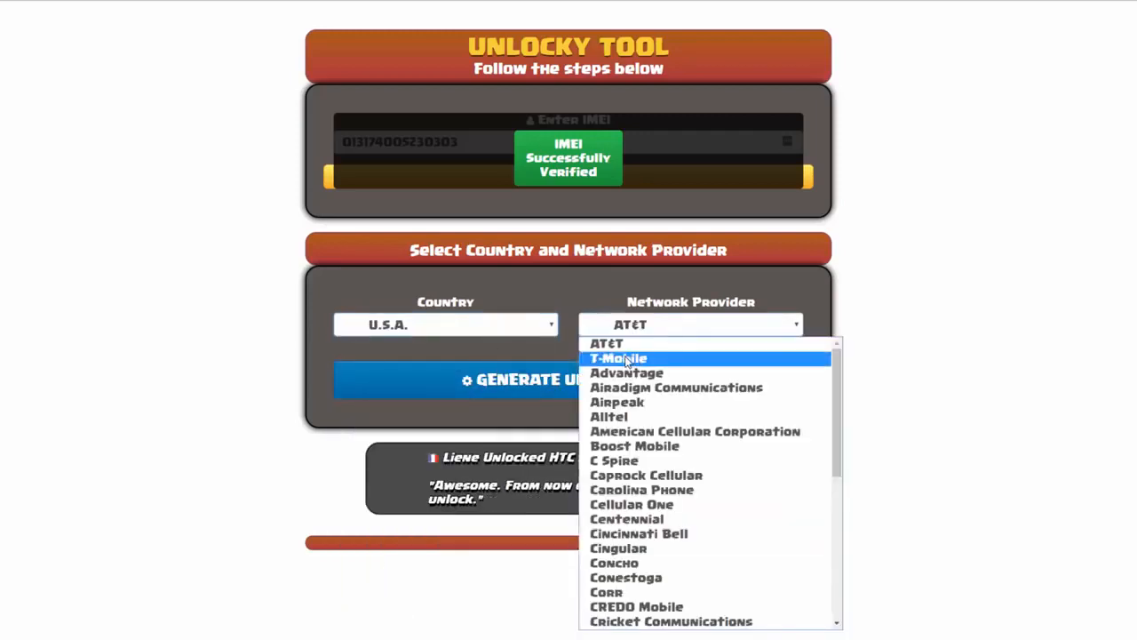
click(619, 357)
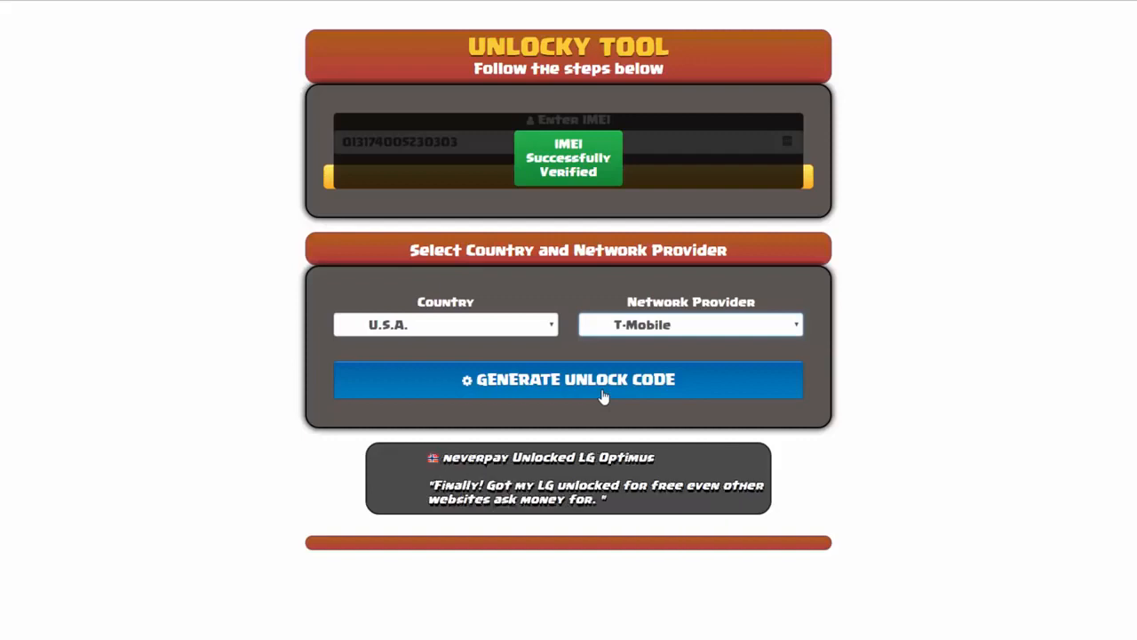
mouse_move(608, 389)
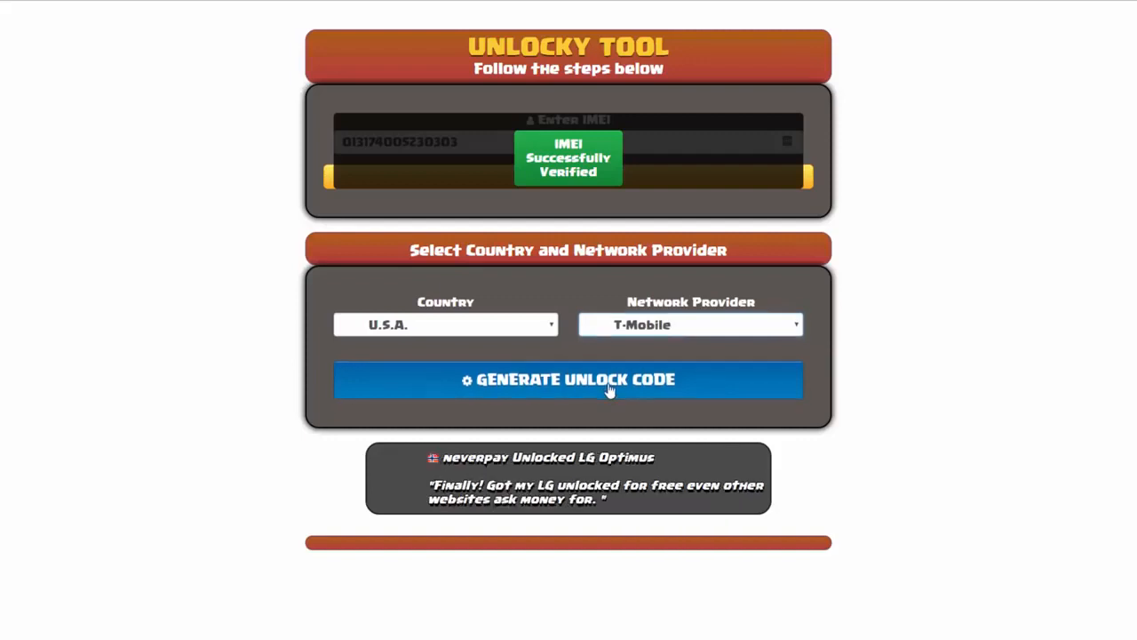
Generate the iPhone 7 T-Mobile unlock code and download the code and instructions document
click(569, 380)
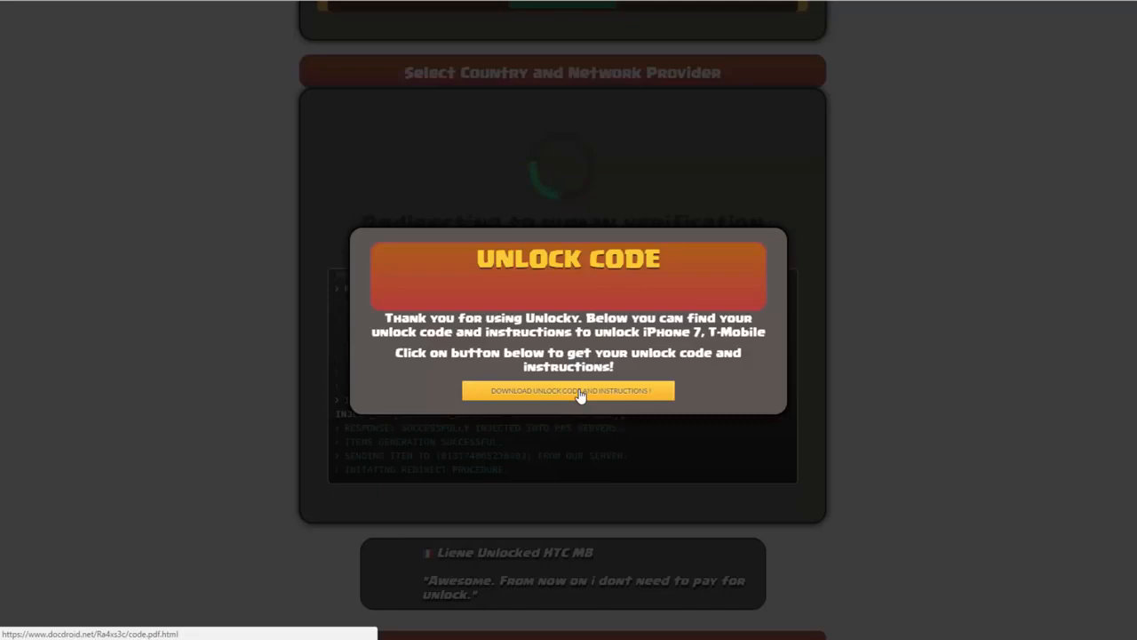
click(565, 391)
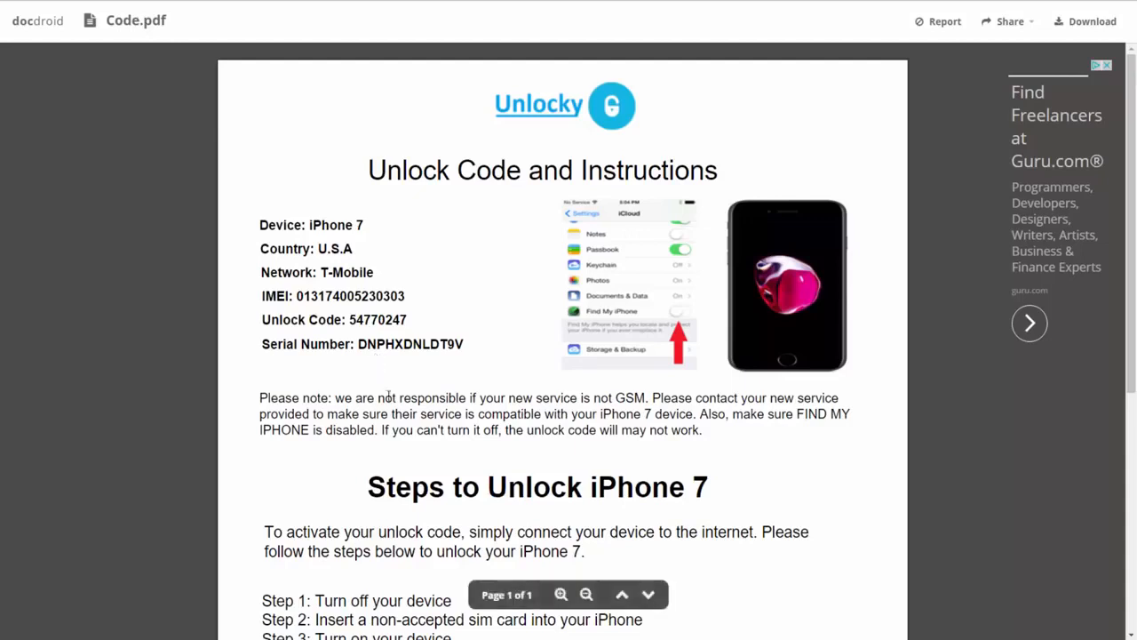
mouse_move(501, 371)
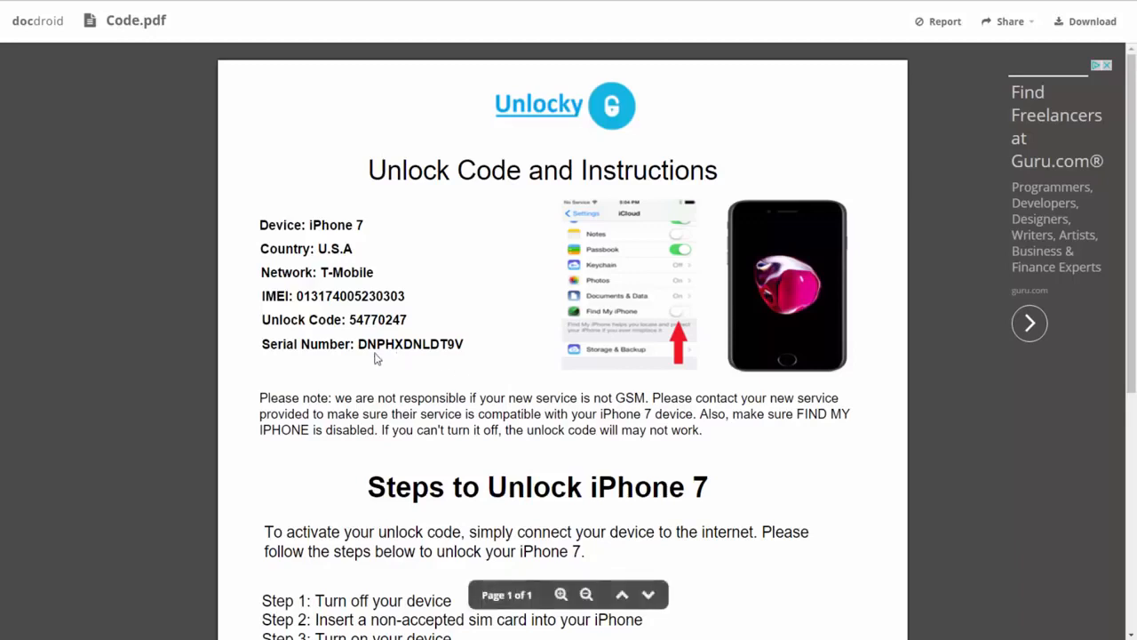
mouse_move(330, 345)
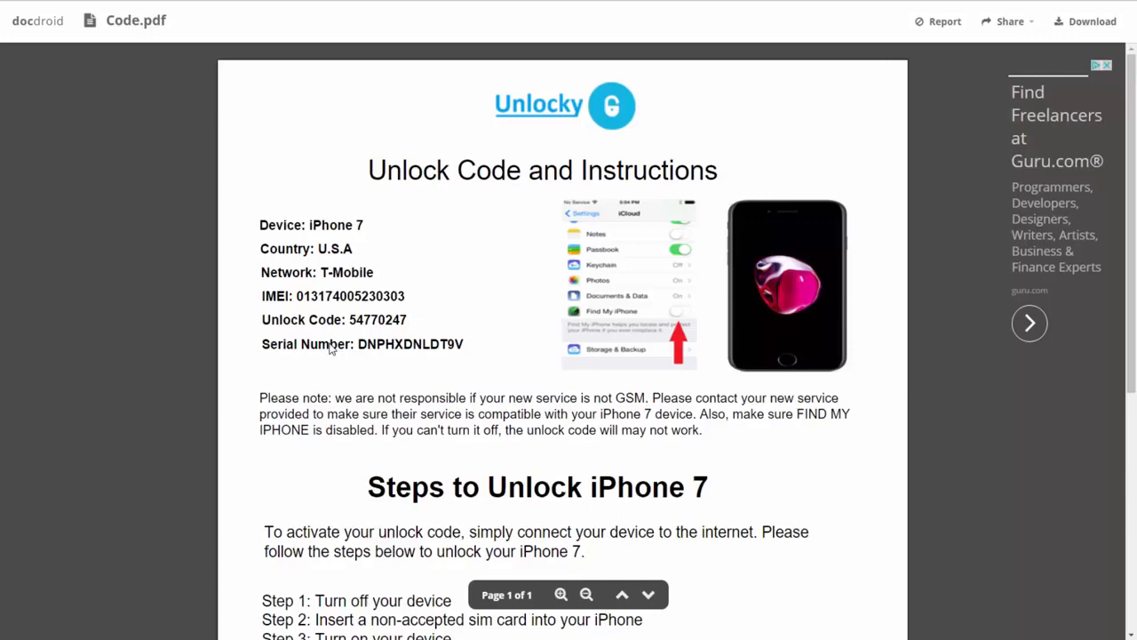
scroll(down, 3)
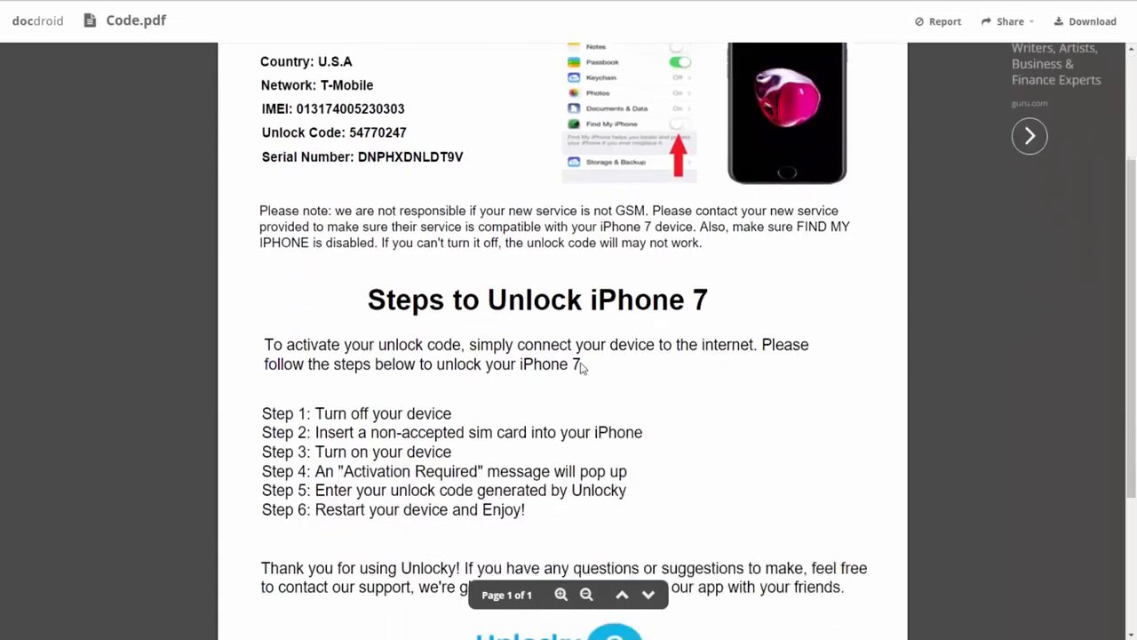
scroll(down, 3)
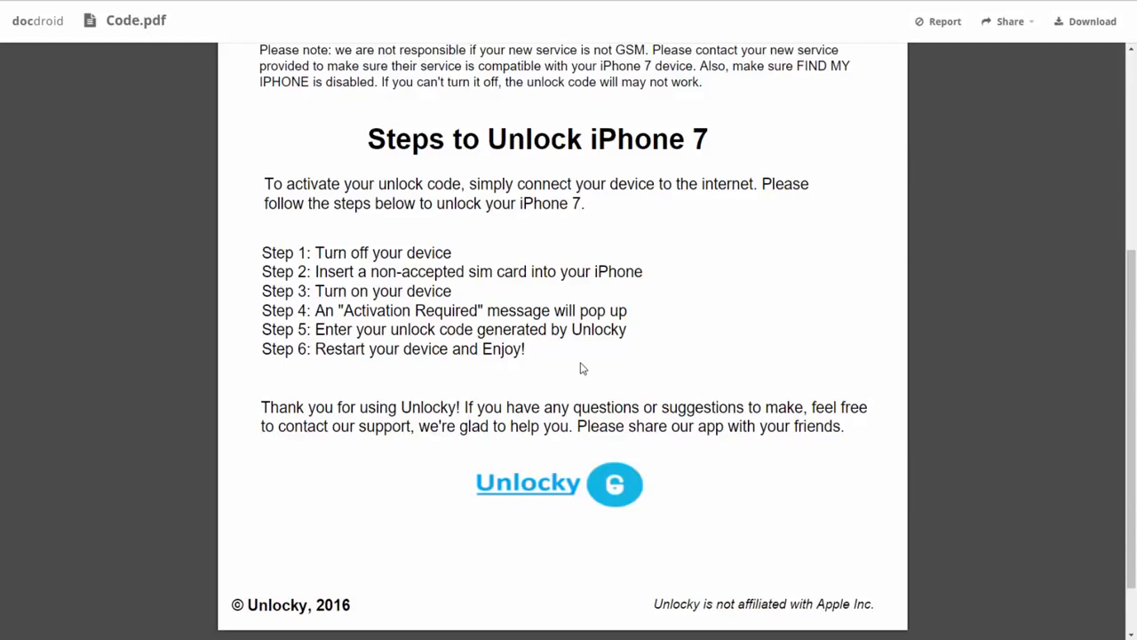
scroll(up, 3)
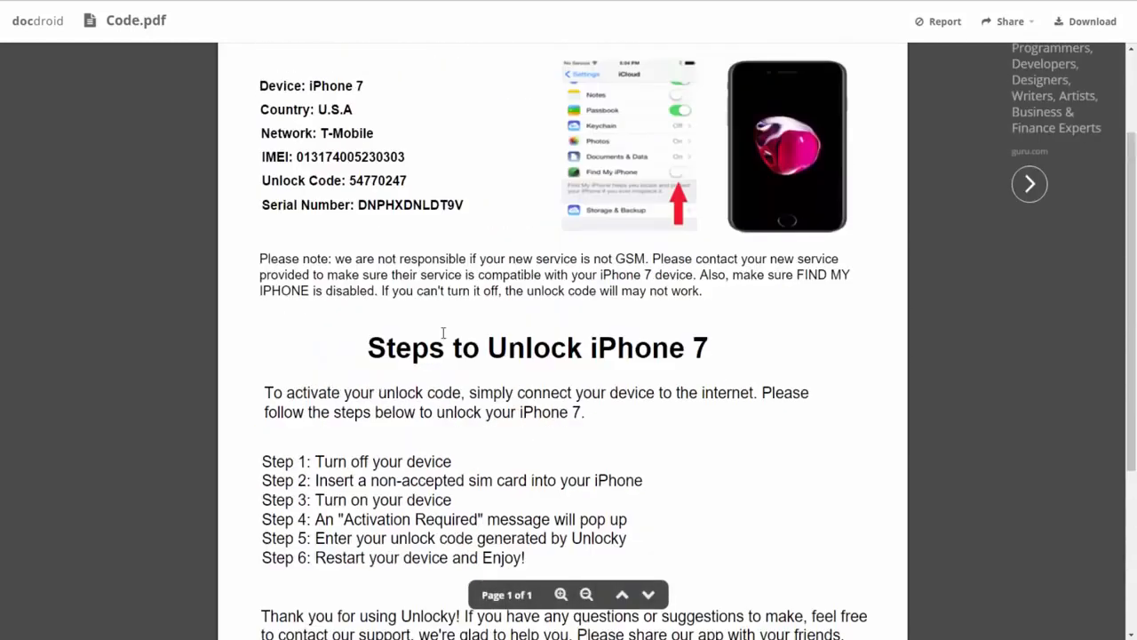